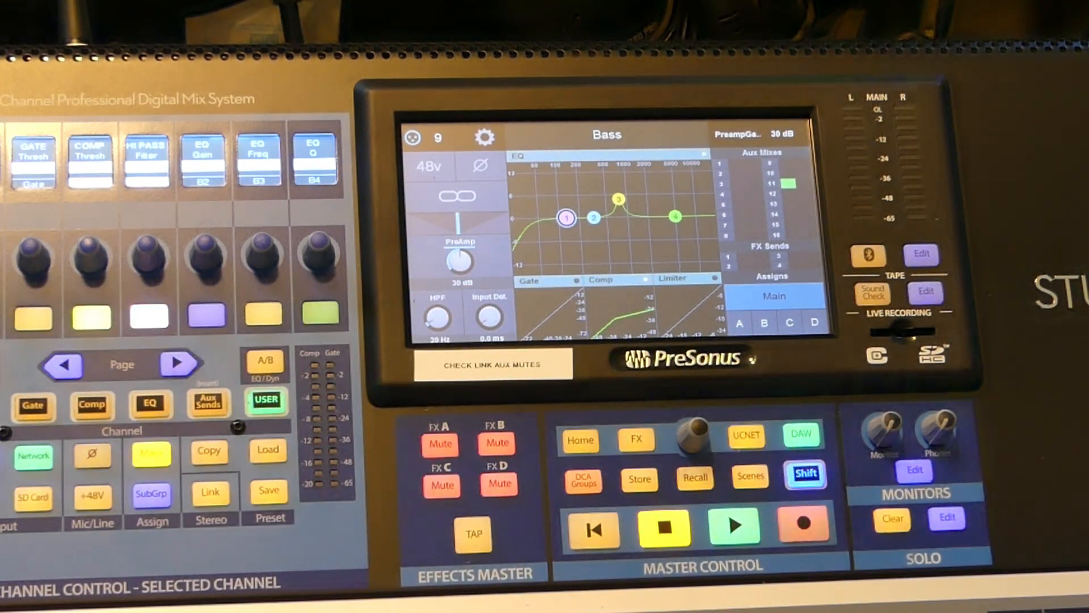
Step: Move from the Bass channel page to the Mtx 11 matrix bus's EQ, high-pass, limiter and delay page
left_click(499, 484)
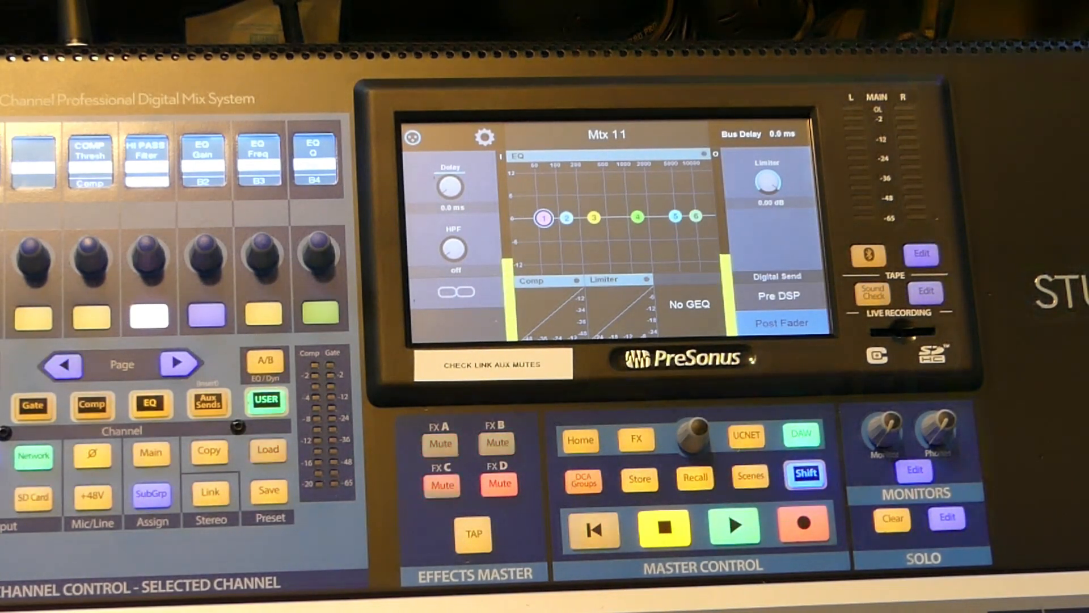
left_click(496, 443)
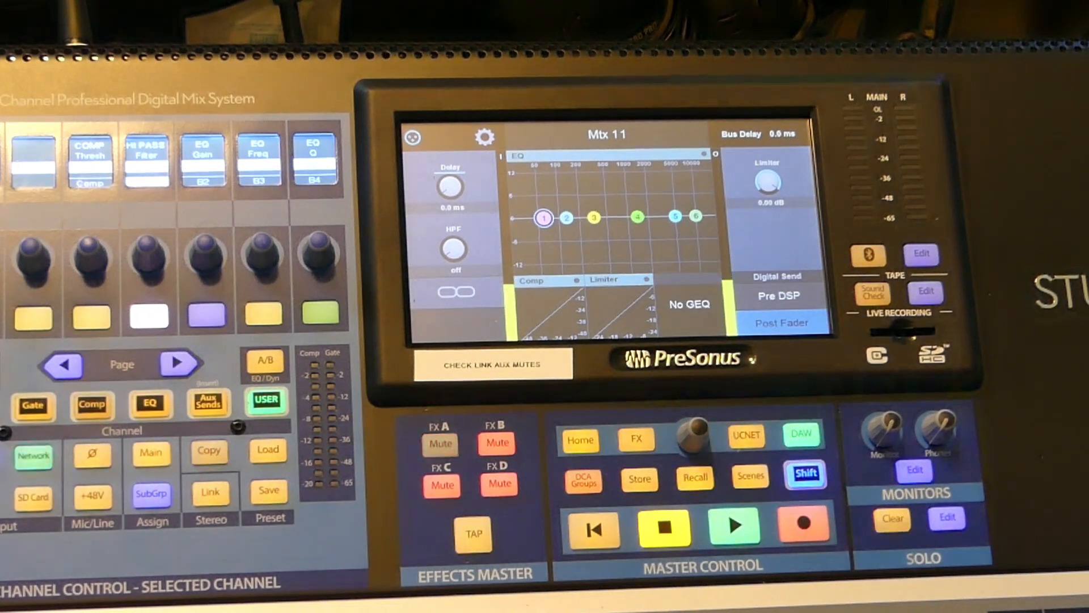